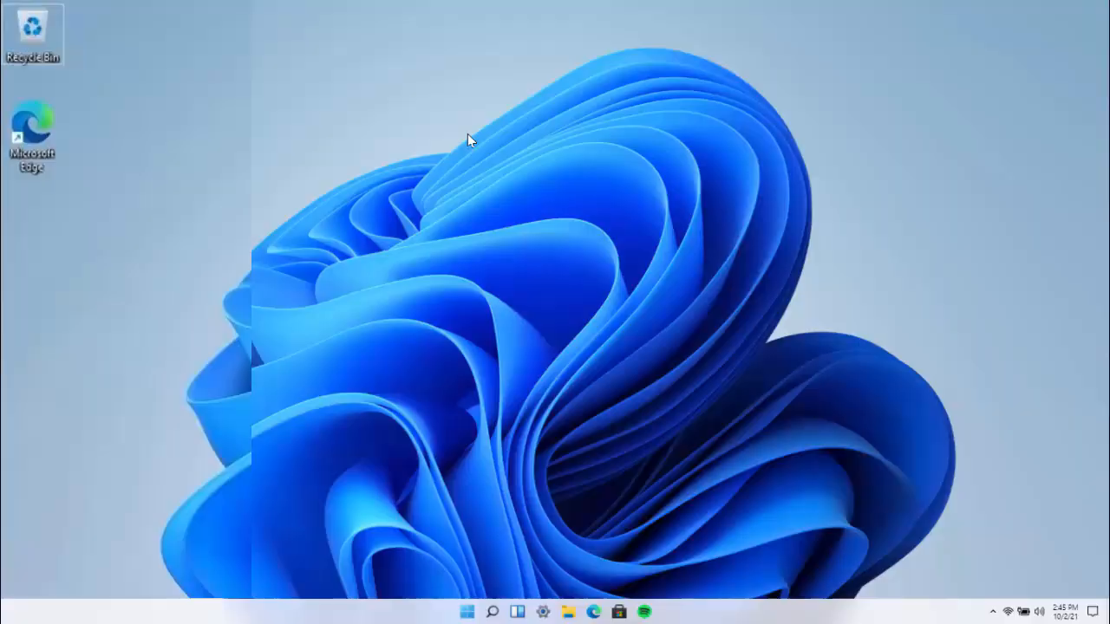
mouse_move(507, 172)
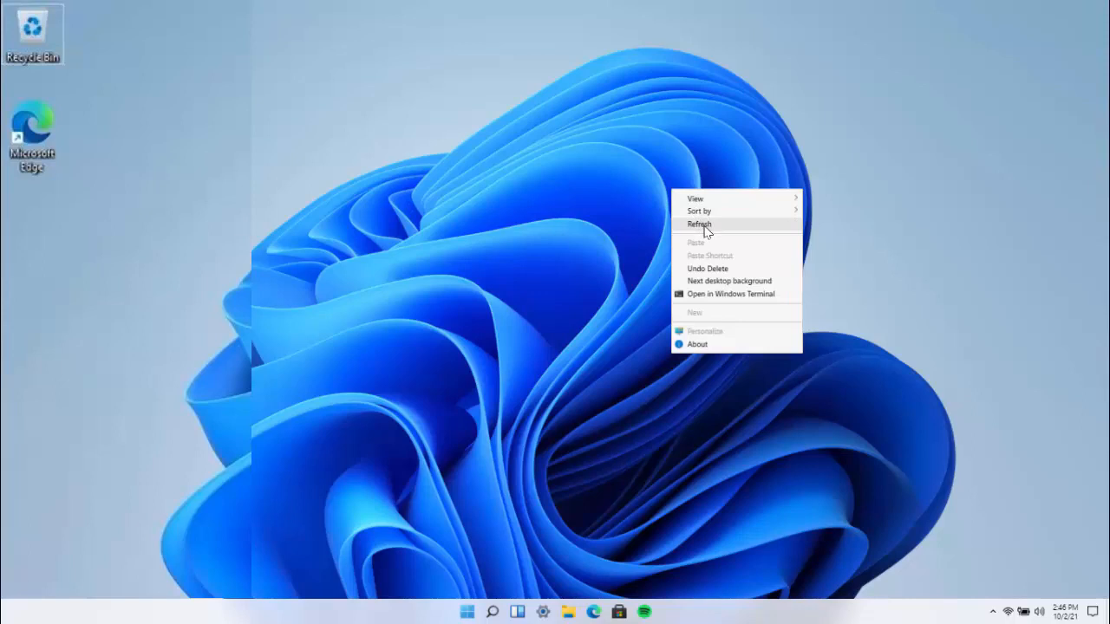
Launch Settings from the Start menu, landing on the System page.
left_click(699, 224)
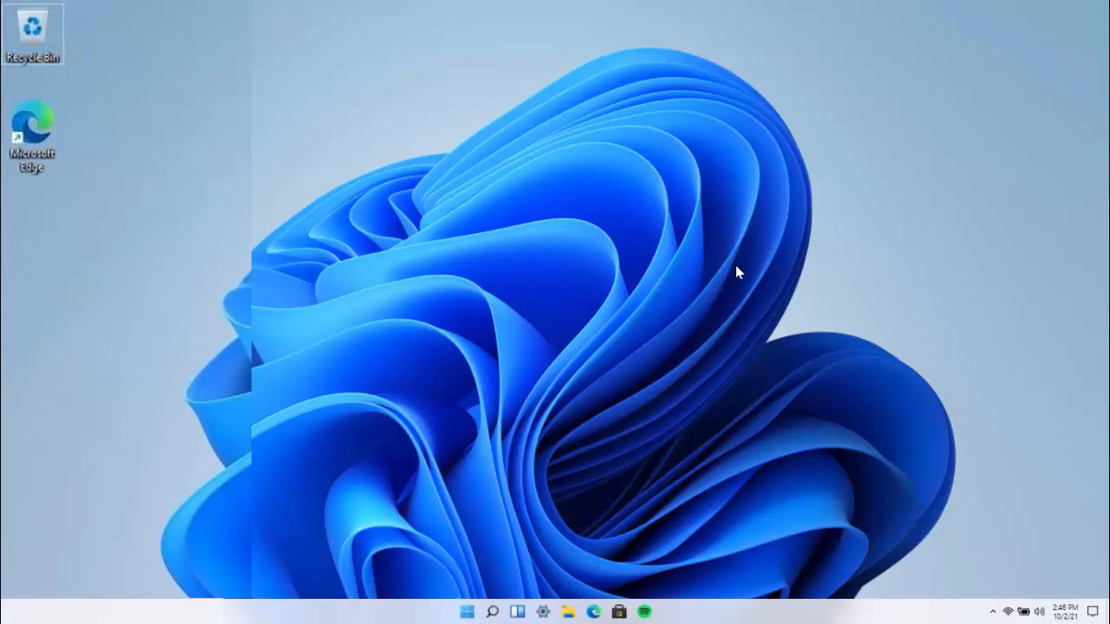
mouse_move(535, 516)
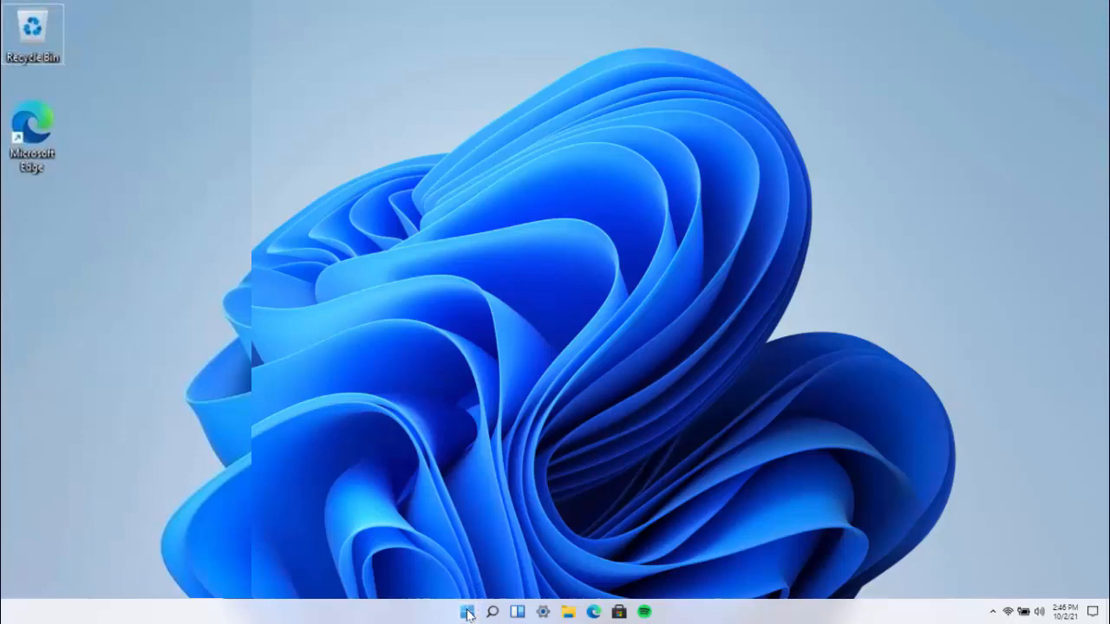
left_click(542, 613)
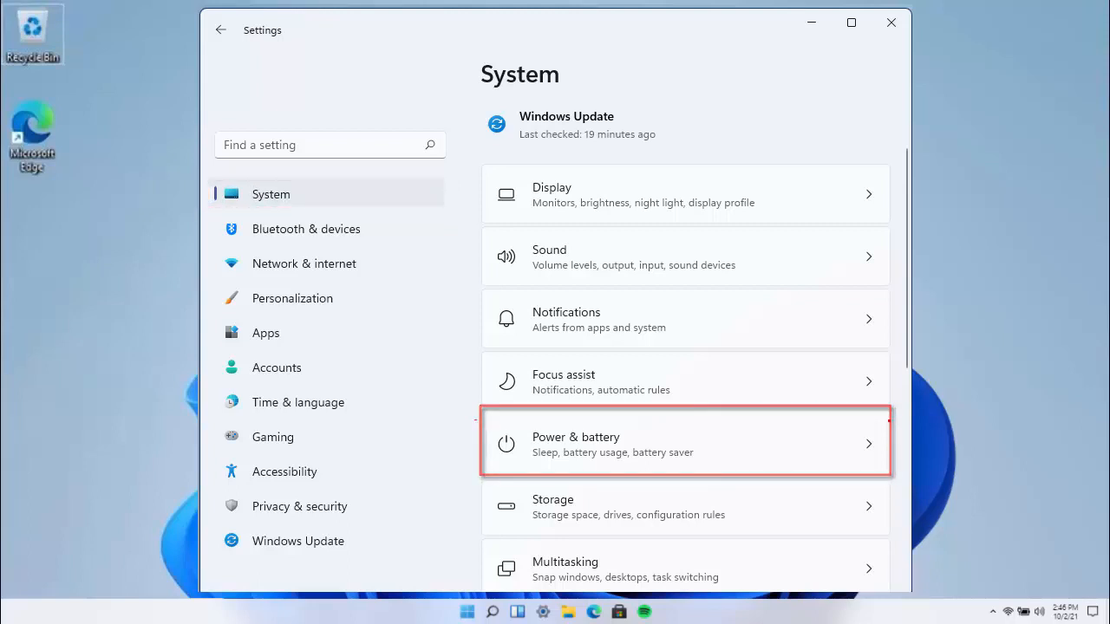
Go to Power & battery and switch Battery saver on now.
left_click(685, 443)
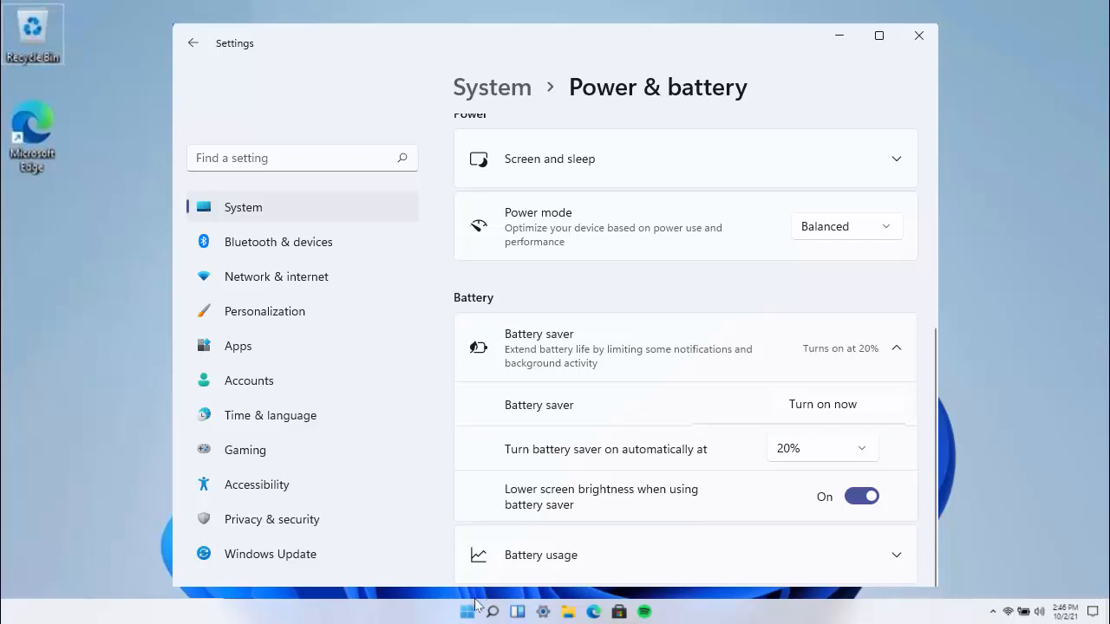
left_click(821, 404)
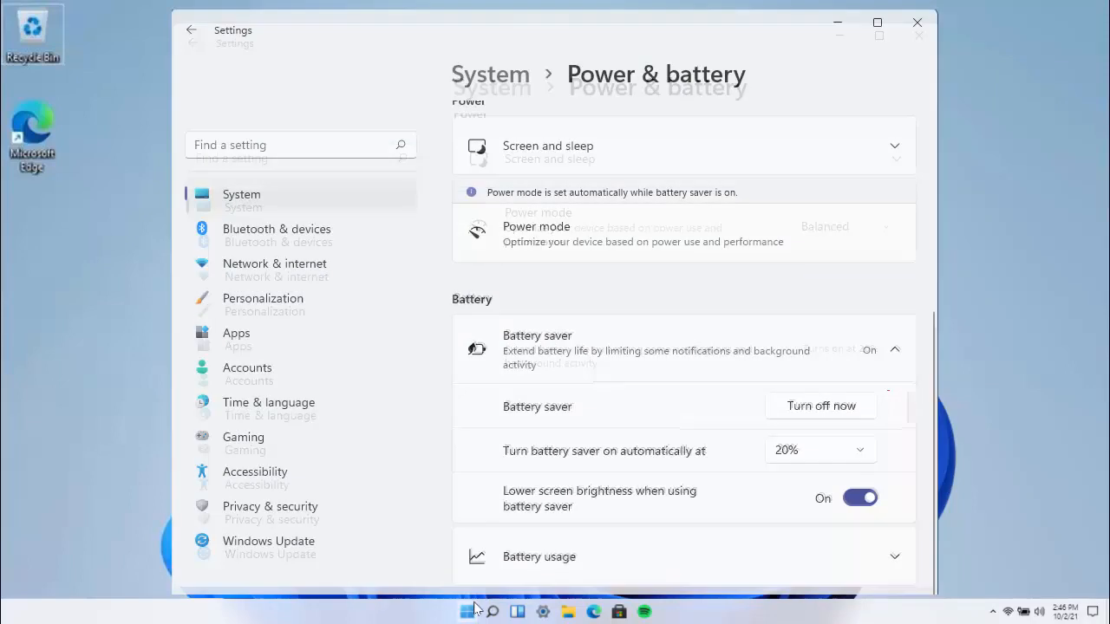